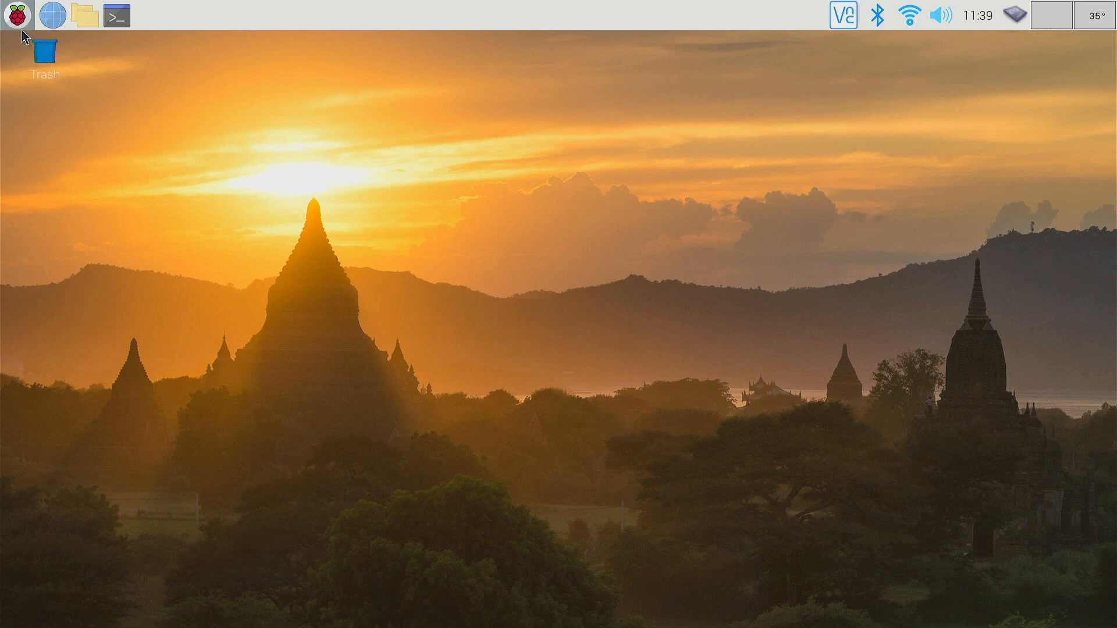
- Launch Add / Remove Software from the Preferences menu
left_click(14, 15)
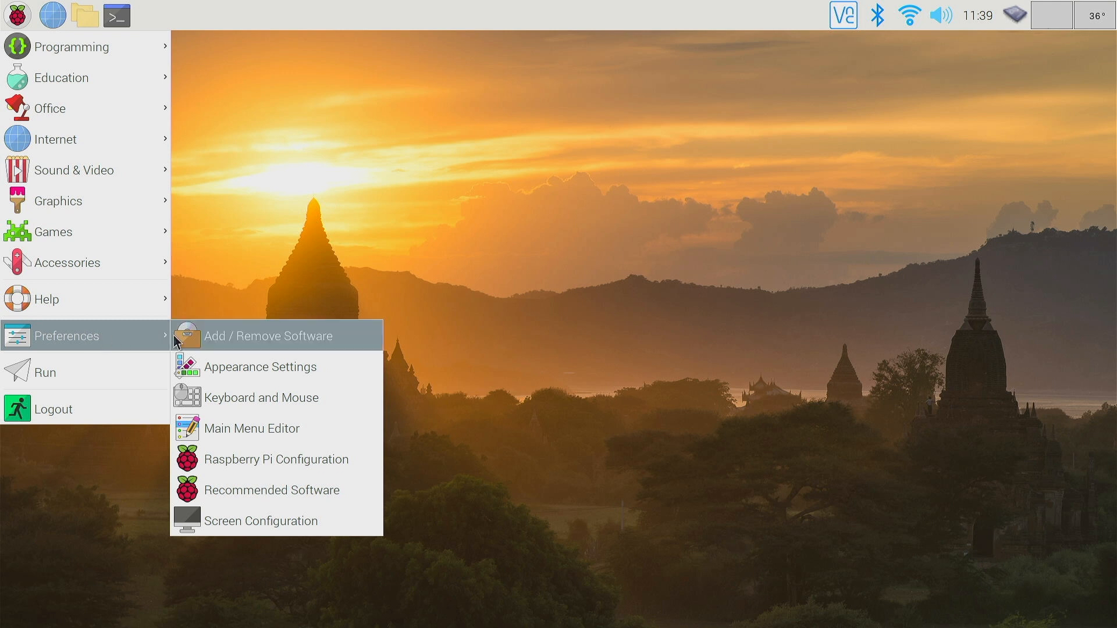
left_click(268, 335)
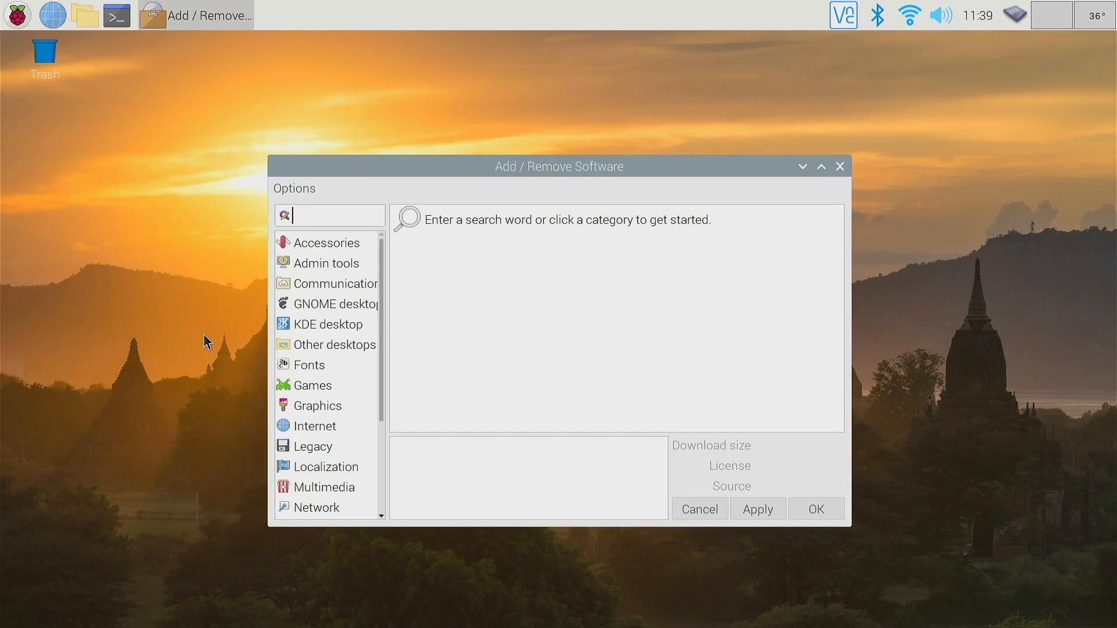
mouse_move(321, 211)
type("r")
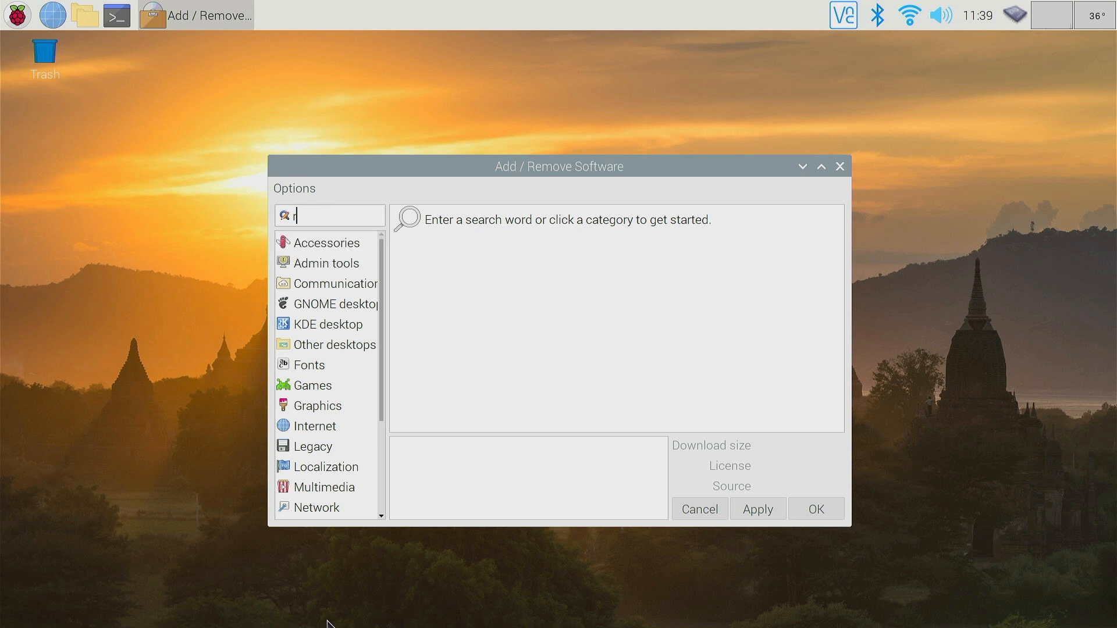
- Search for the rpi-imager package, then close the tool without installing it
type("pi-image")
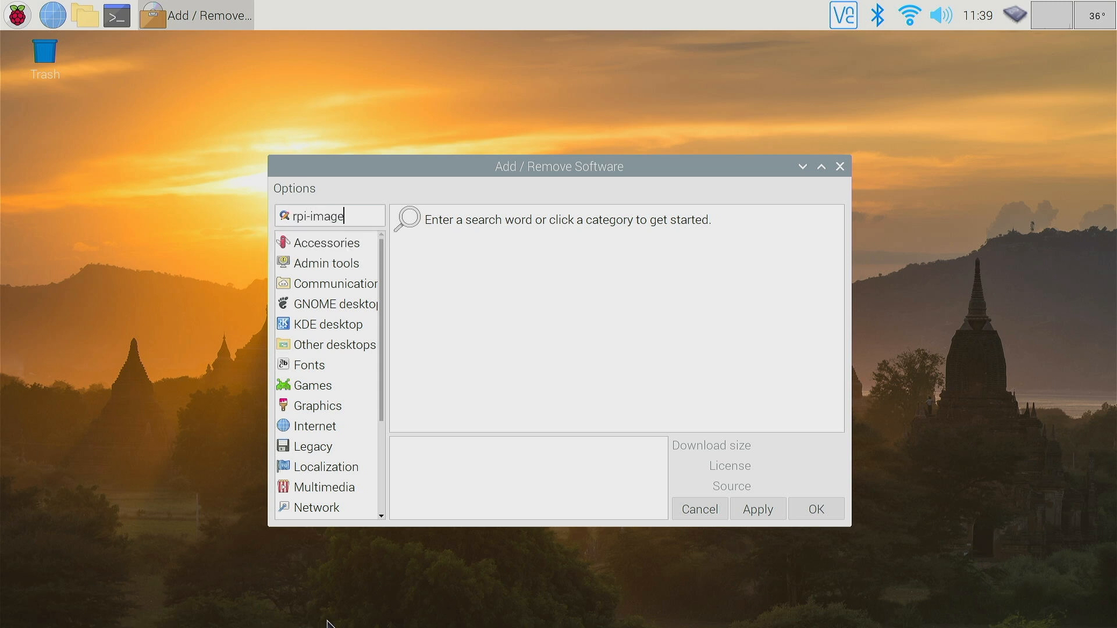
key("Return")
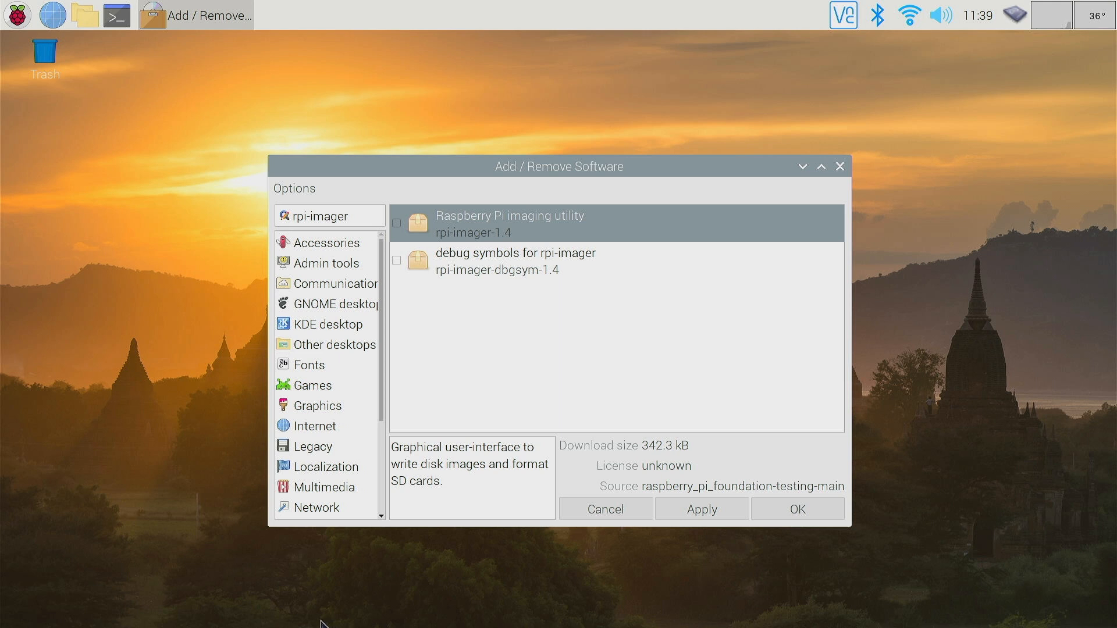
mouse_move(508, 576)
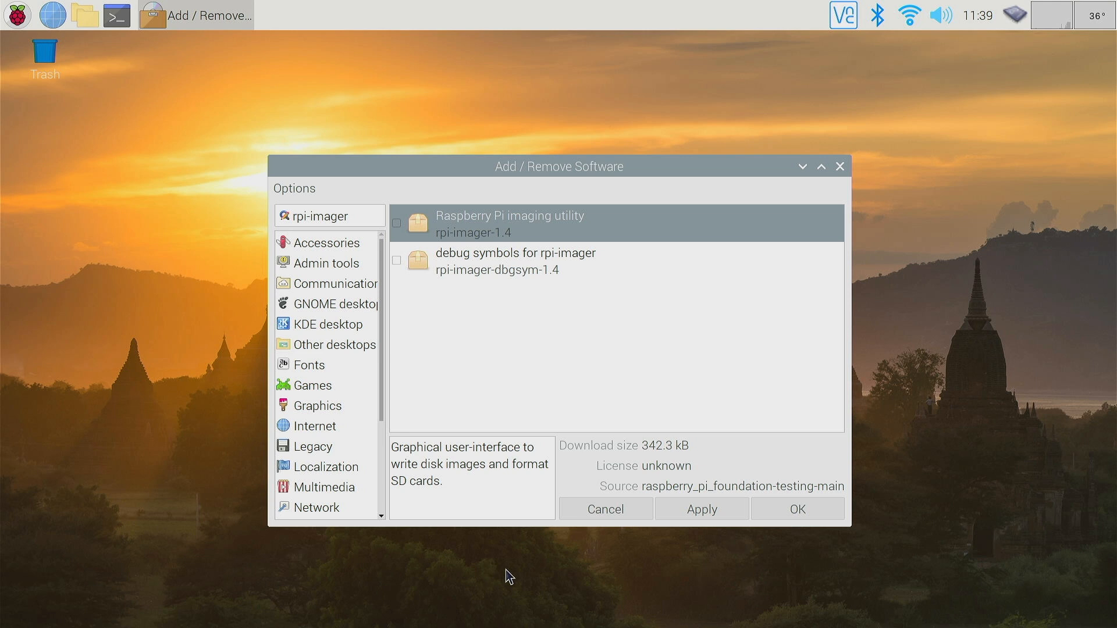
mouse_move(846, 184)
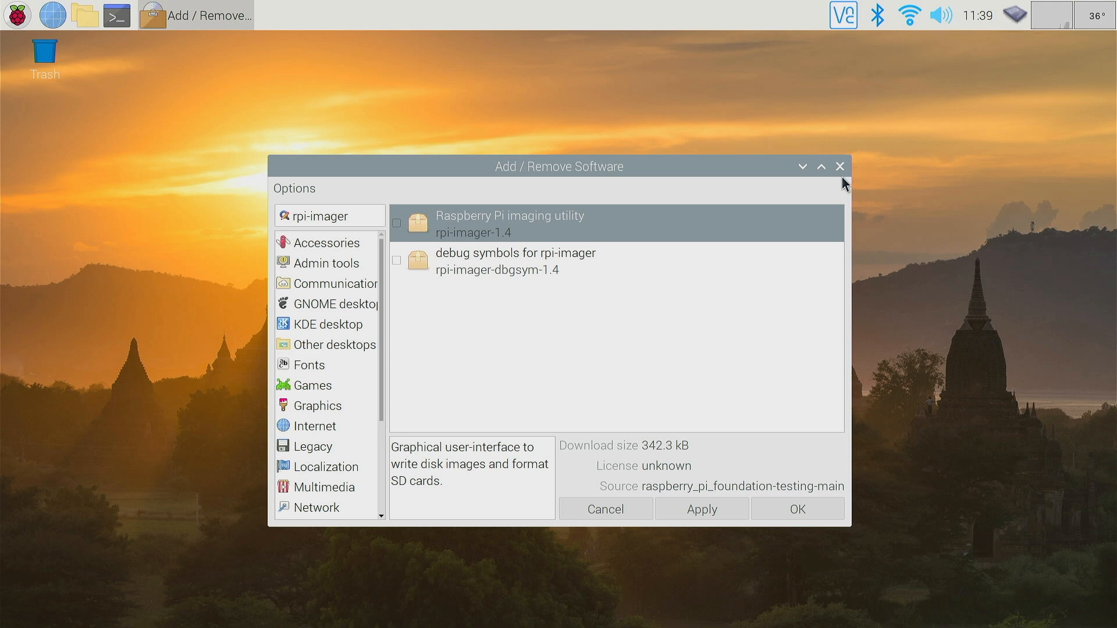
left_click(839, 167)
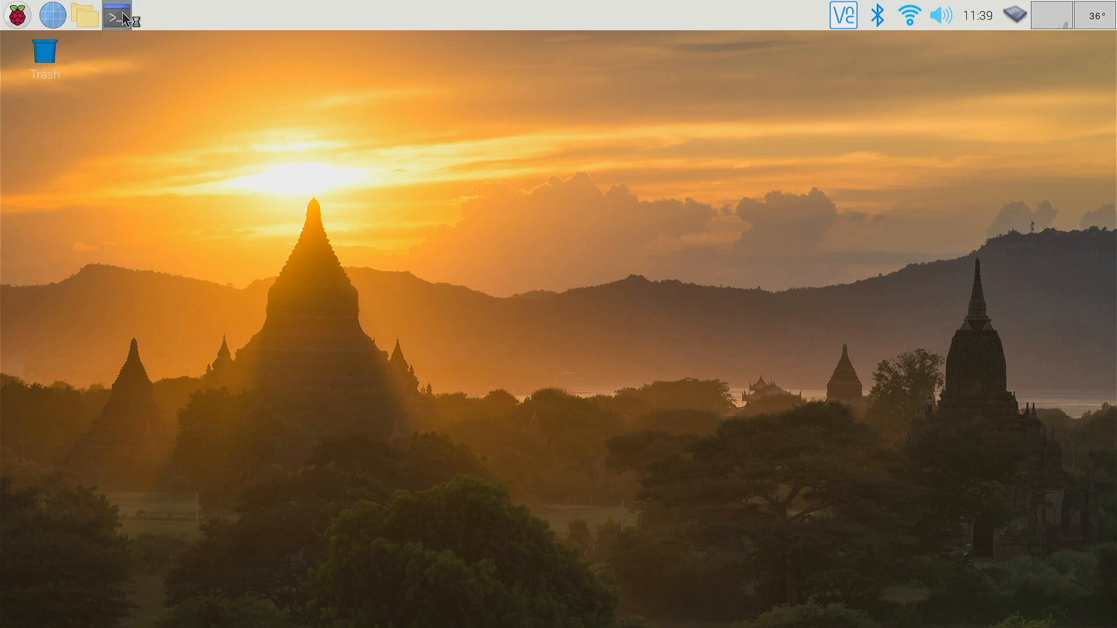
- Run 'sudo apt install rpi-imager' in a new terminal and answer y at the continue prompt
left_click(115, 15)
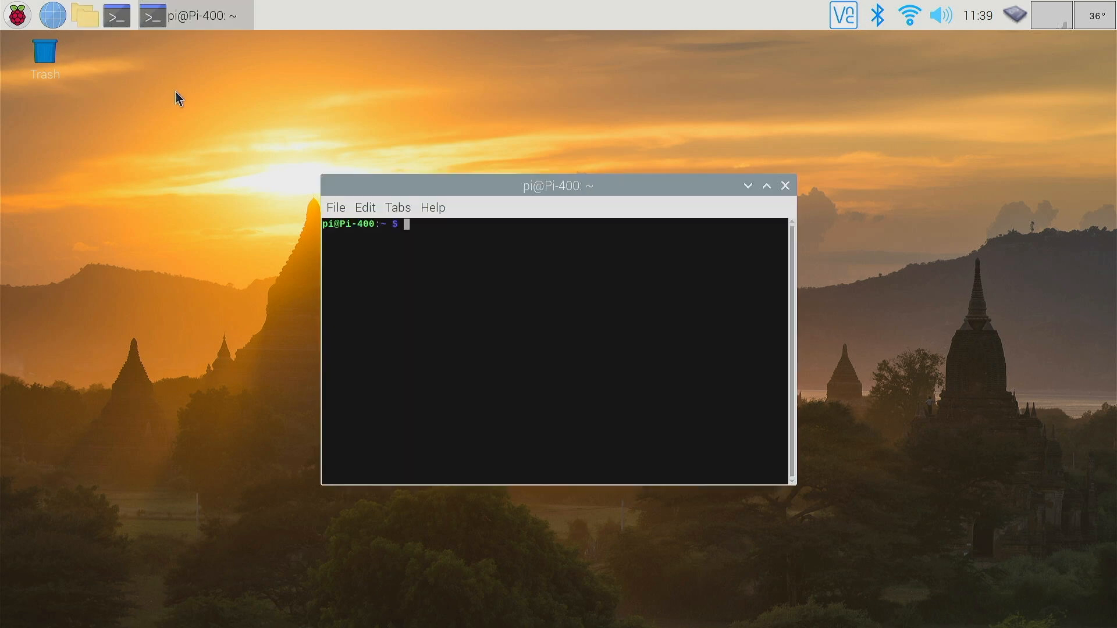
type("s")
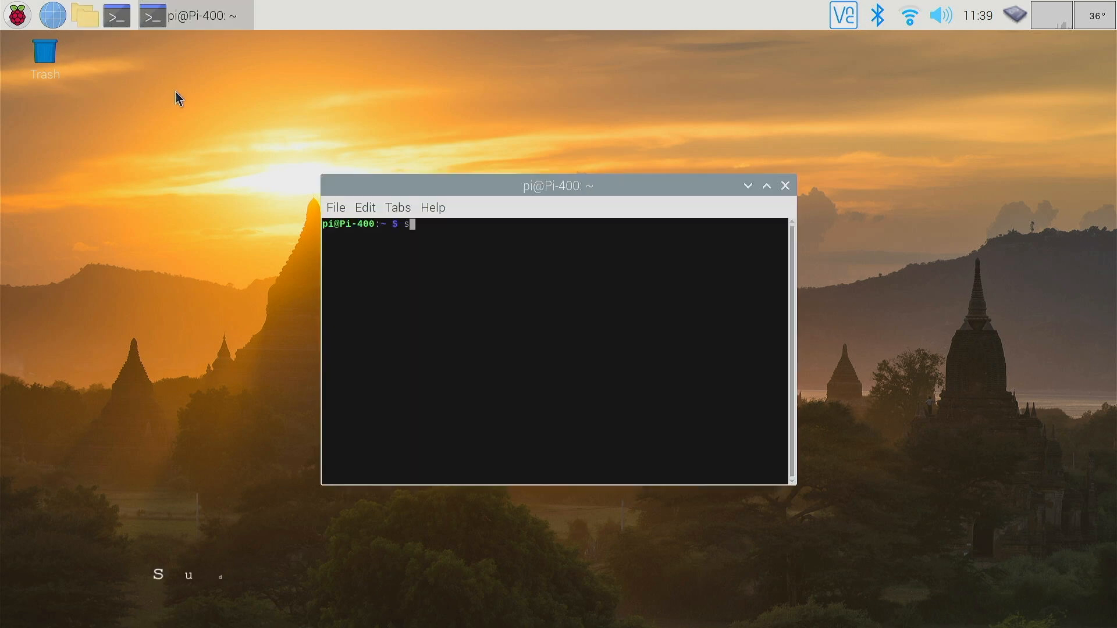
type("udo apt insta")
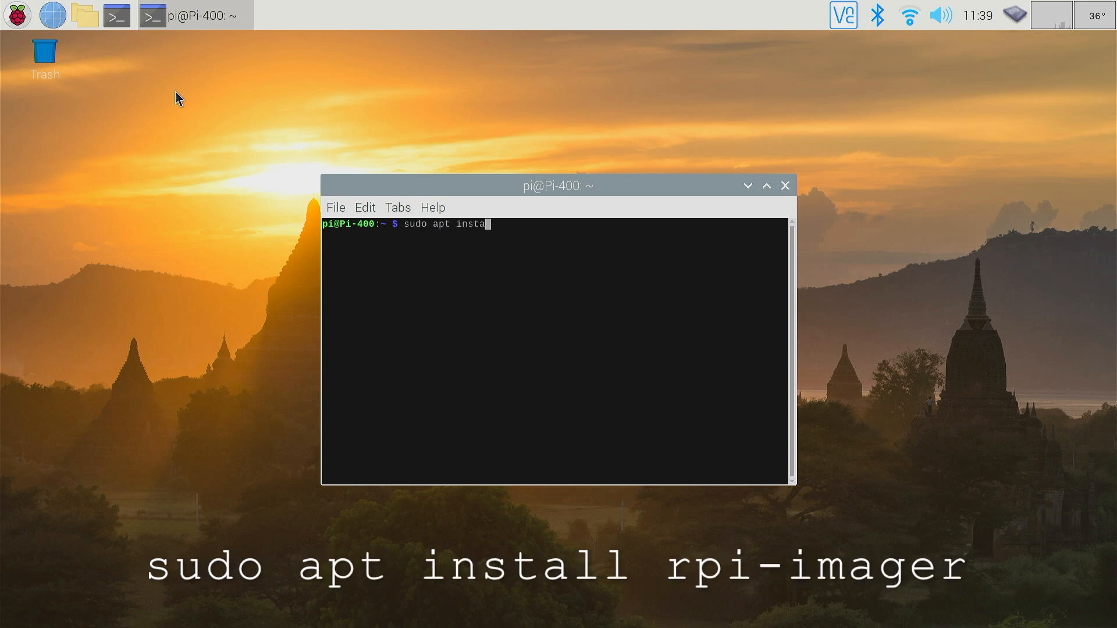
type("ll")
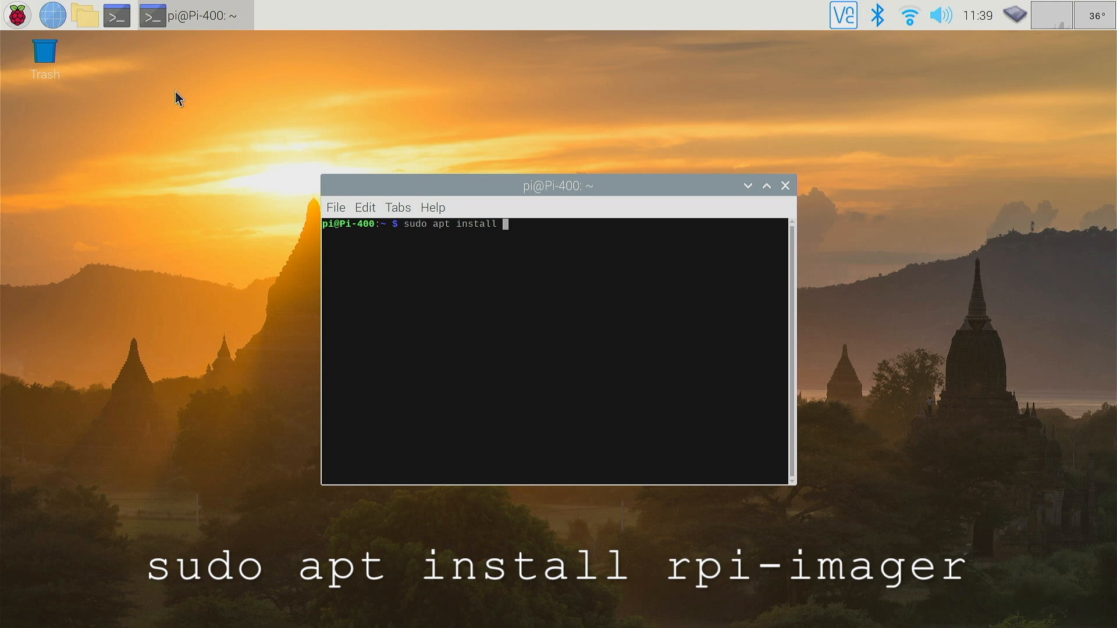
type("rpi-")
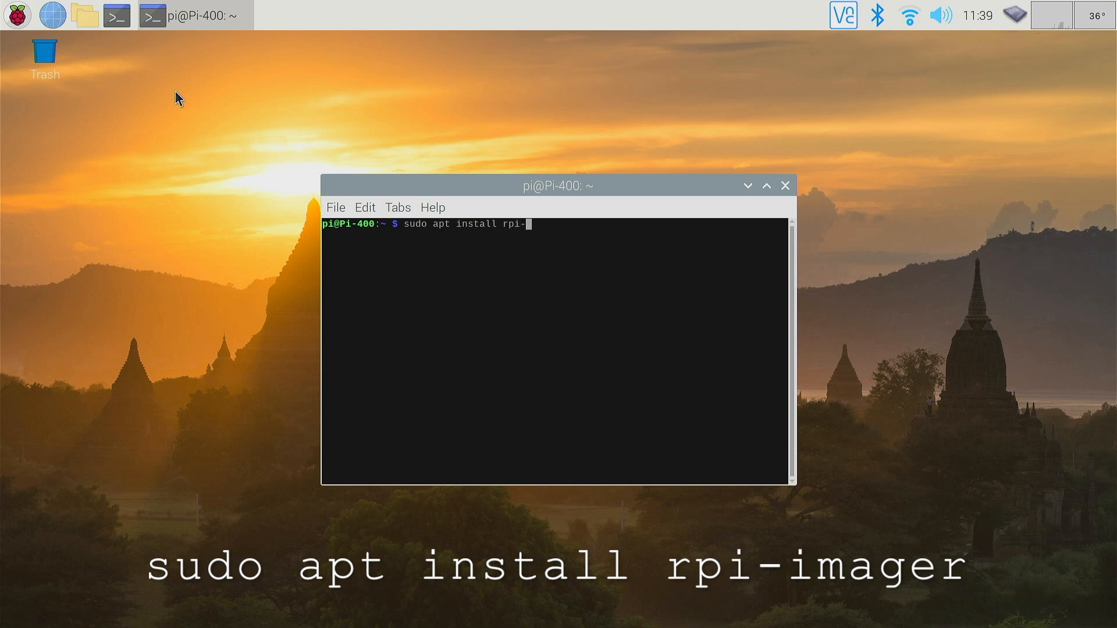
type("imager")
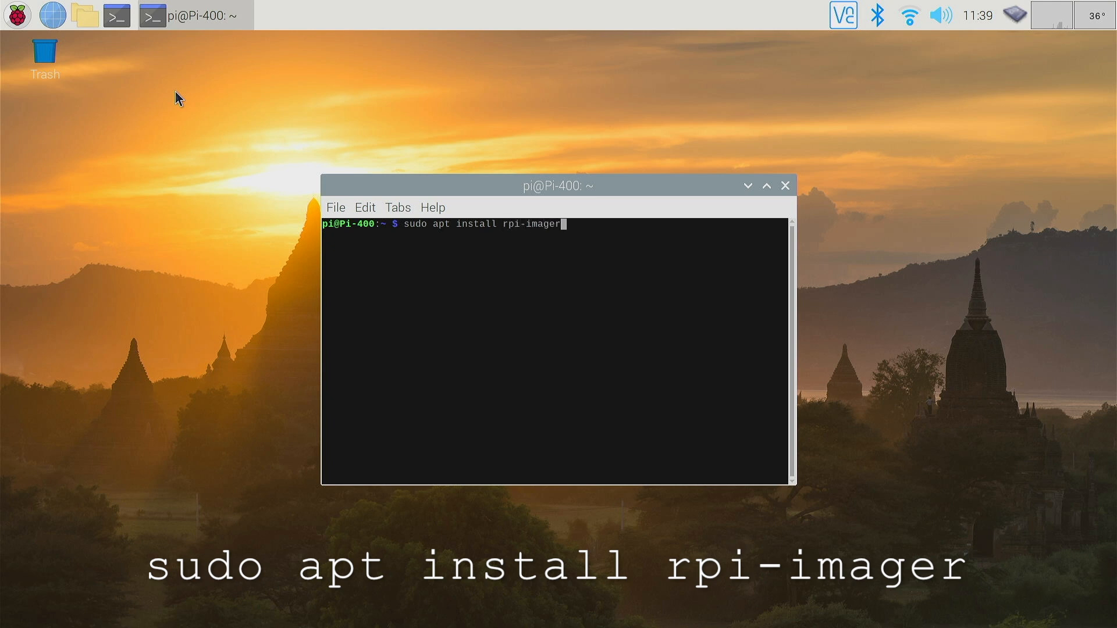
key("Return")
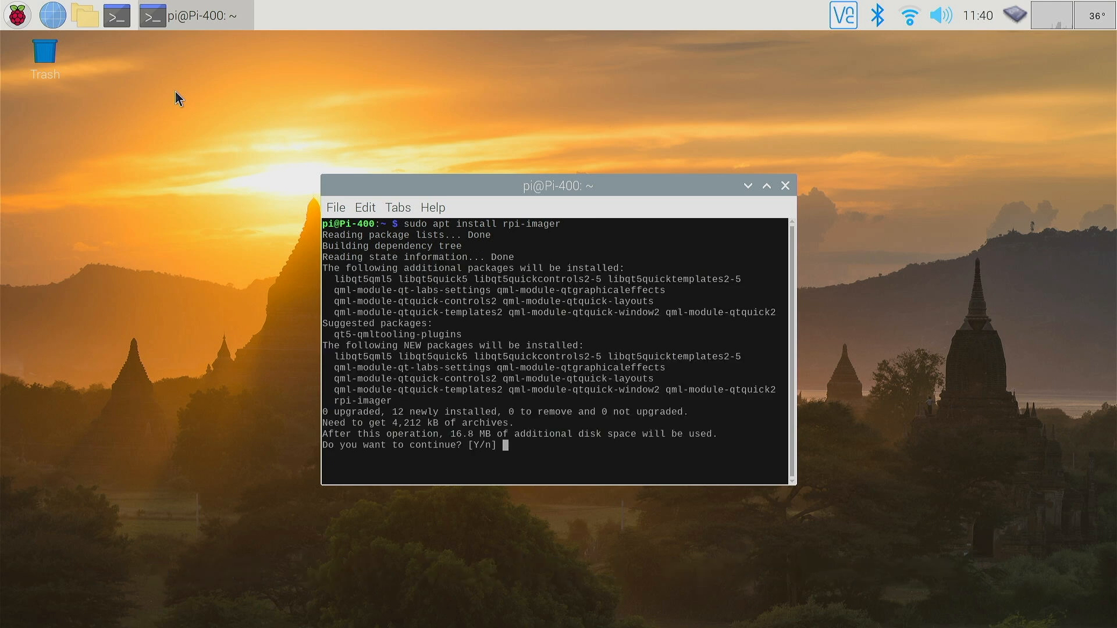
type("y")
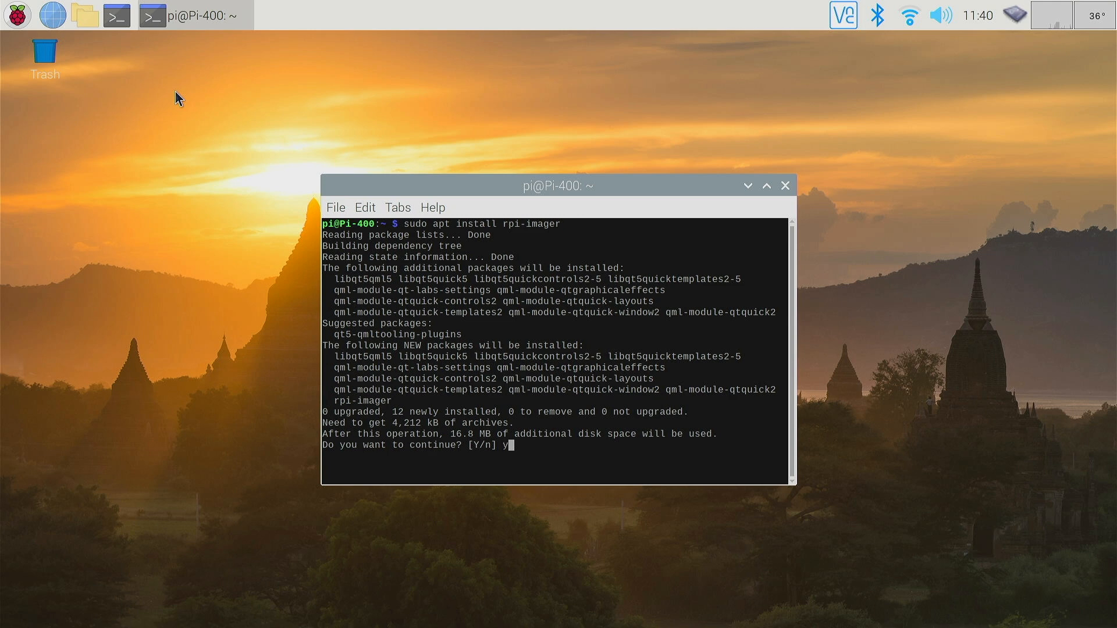
- Confirm so apt finishes installing rpi-imager and its dependencies
key("Return")
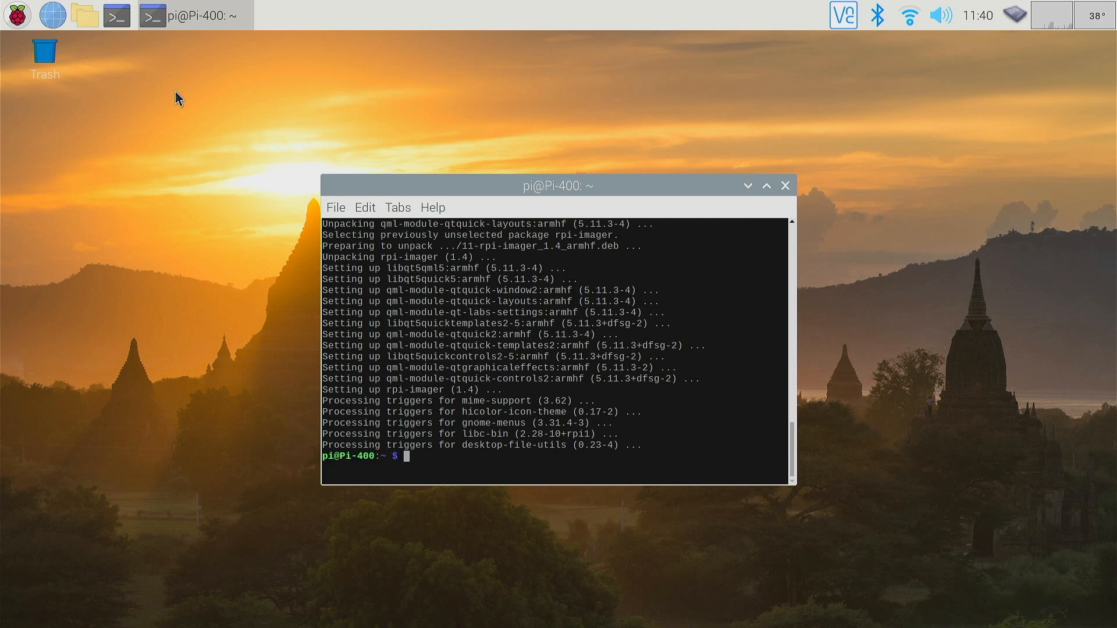
mouse_move(184, 98)
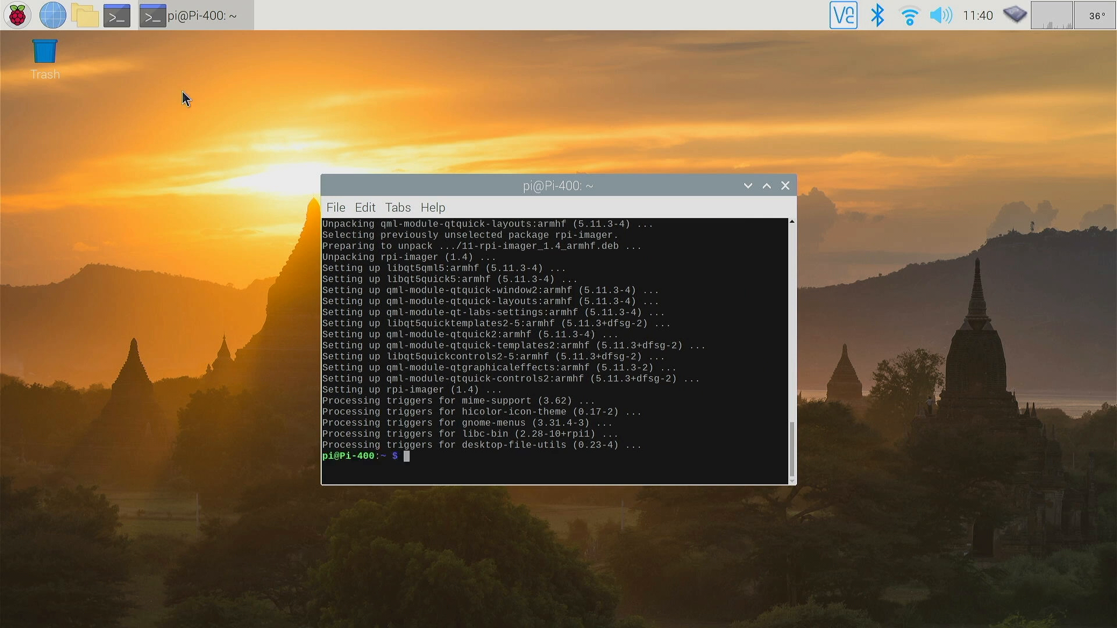
mouse_move(783, 186)
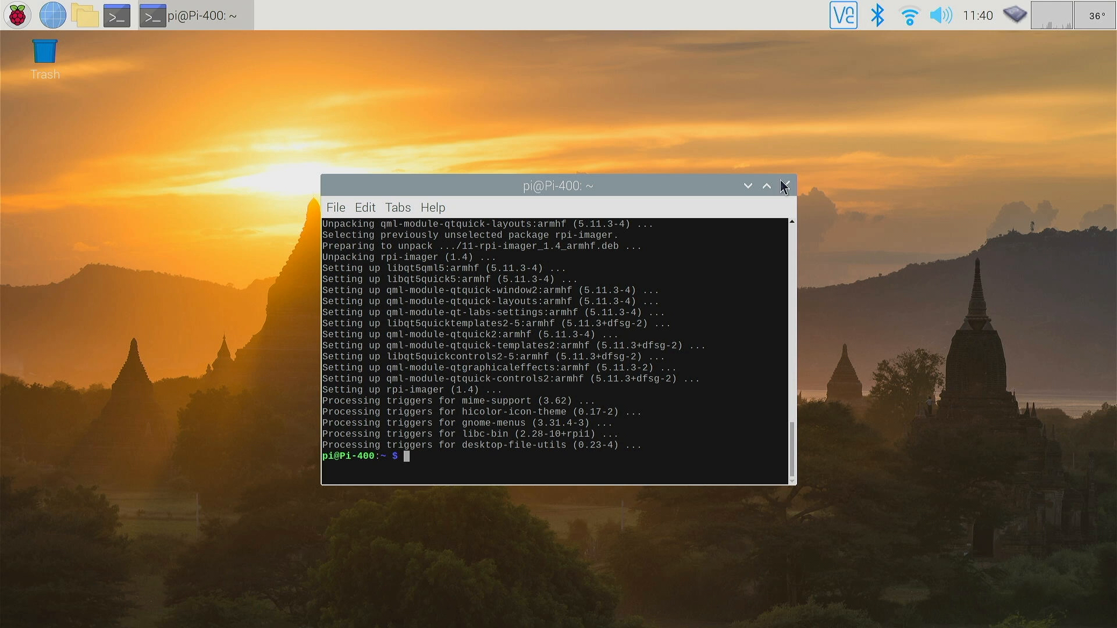
- Close the terminal and start Raspberry Pi Imager from the Accessories menu
left_click(782, 185)
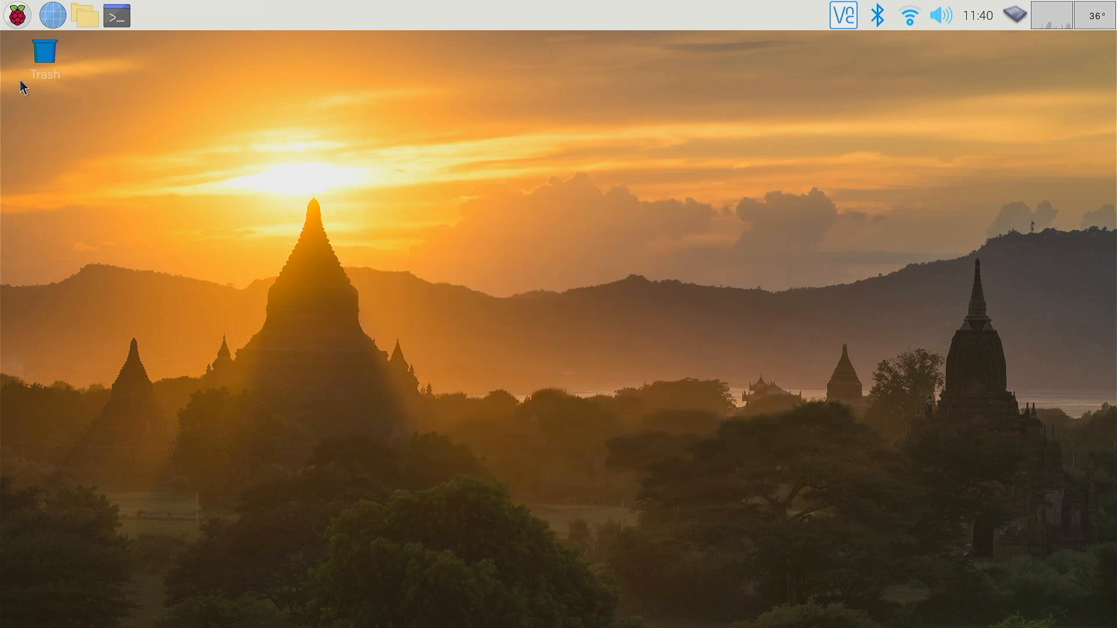
mouse_move(12, 16)
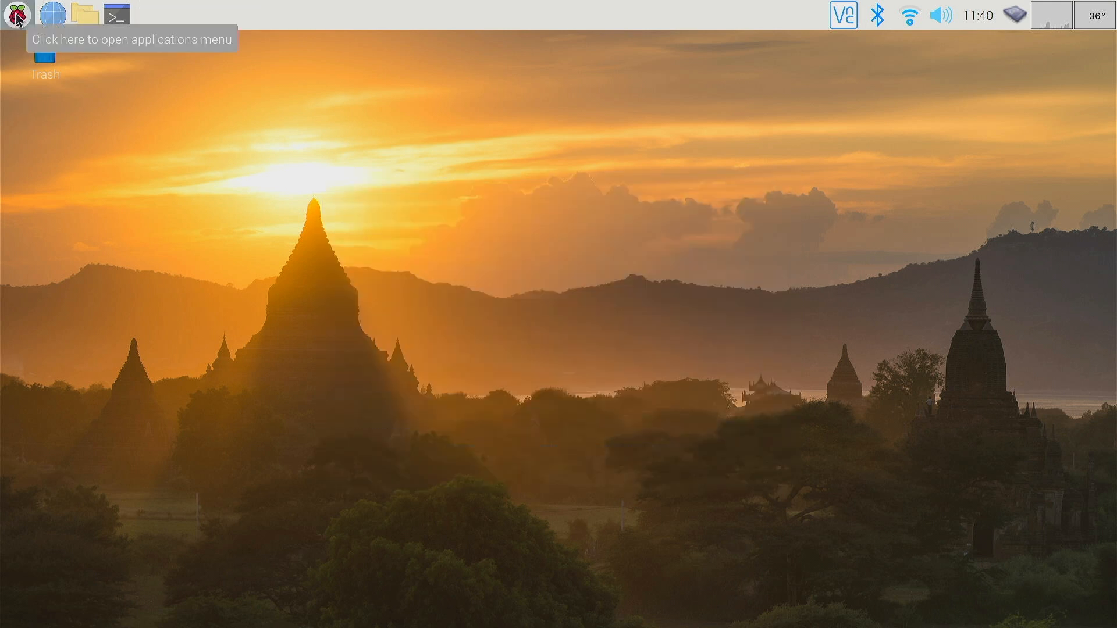
left_click(12, 15)
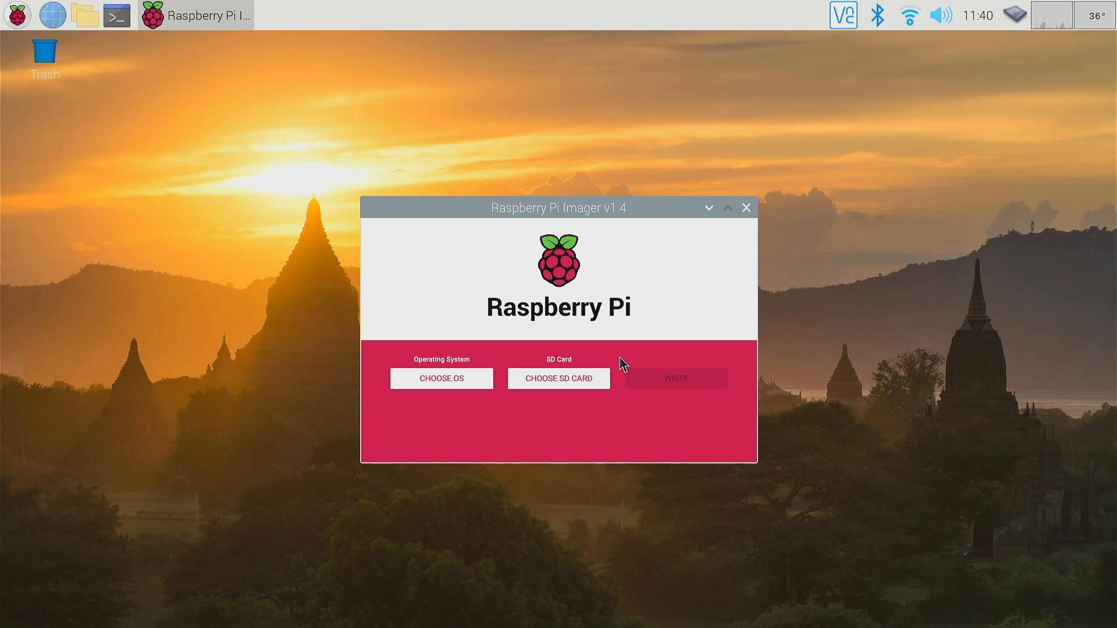
left_click(441, 378)
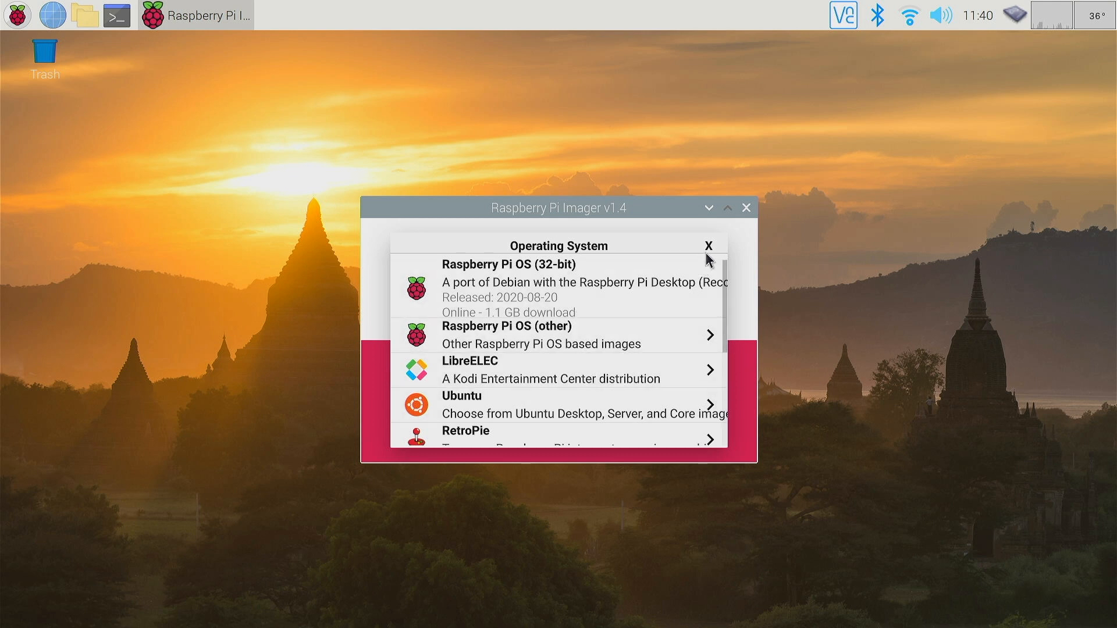
left_click(707, 246)
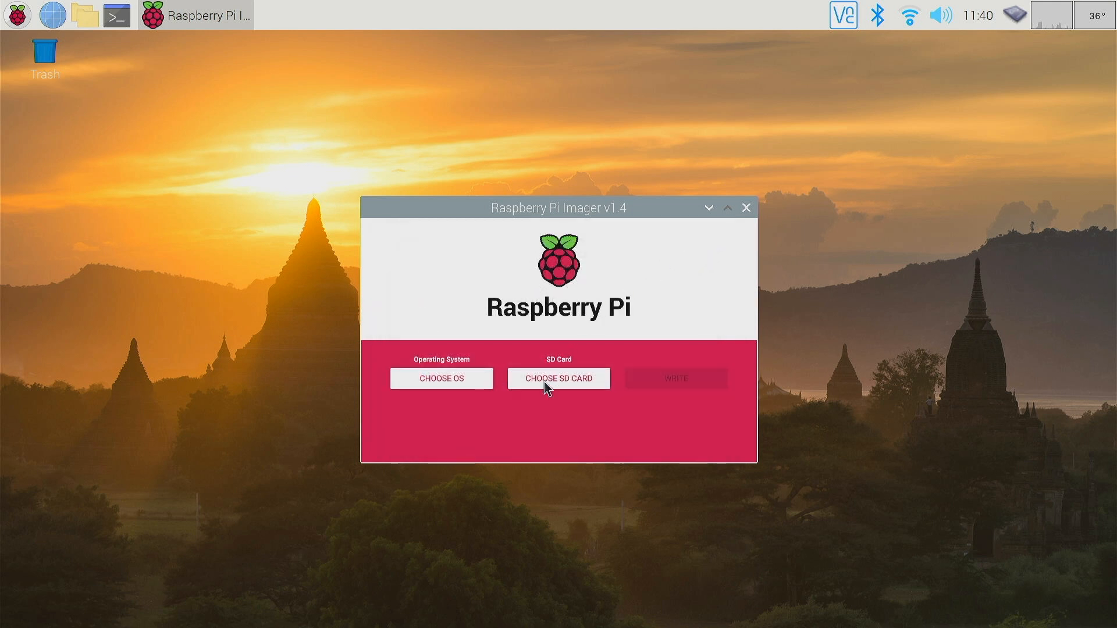
mouse_move(558, 385)
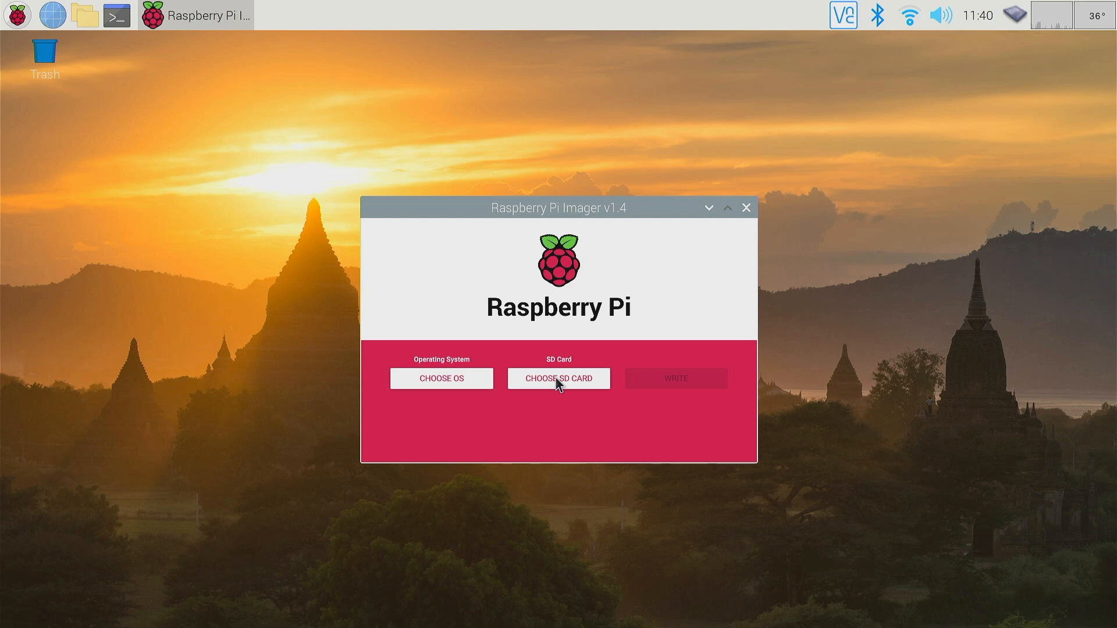
mouse_move(740, 218)
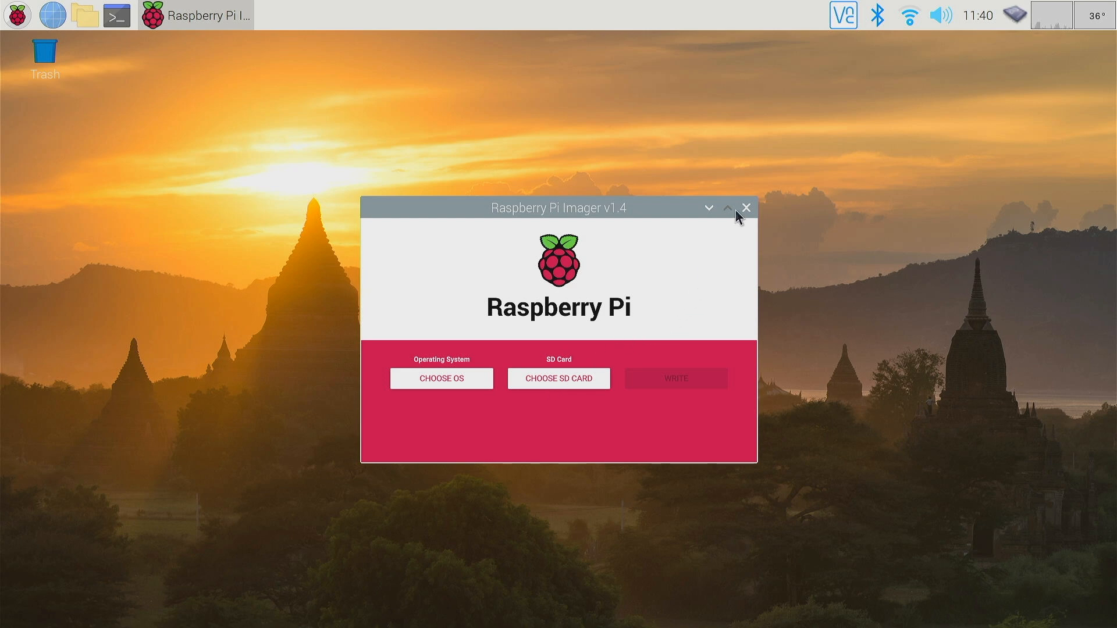